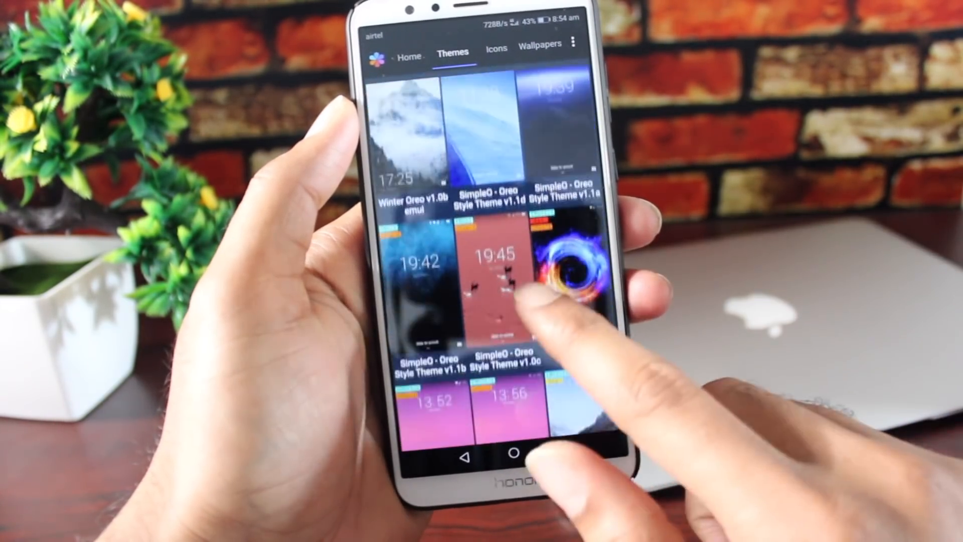
# - Apply the downloaded dark EMUI theme from the Me tab so Settings and home screen turn dark
pyautogui.scroll(3)
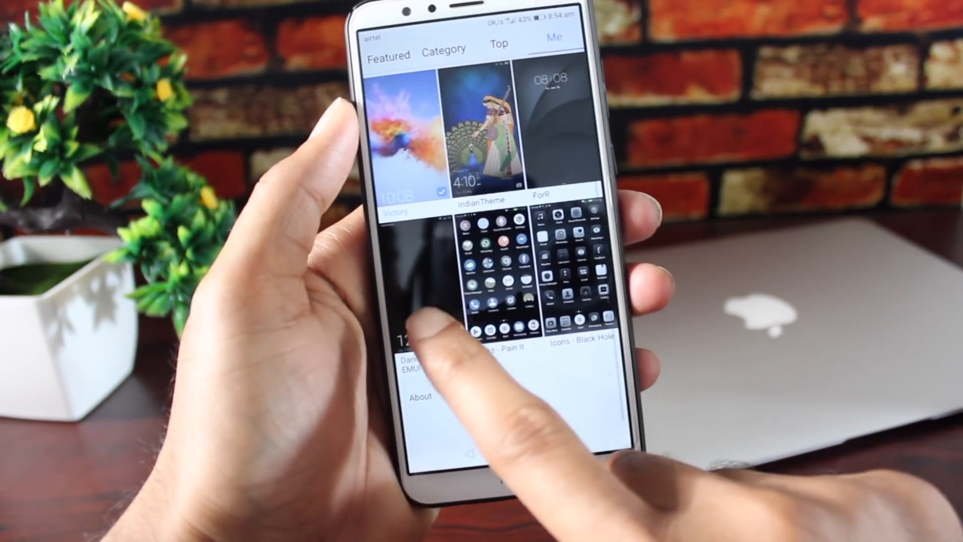
pyautogui.click(431, 350)
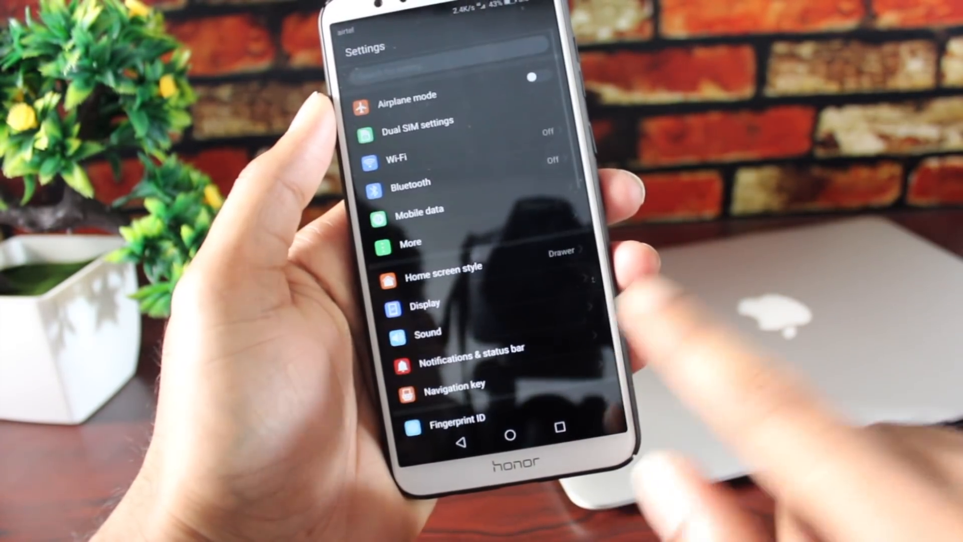
pyautogui.scroll(3)
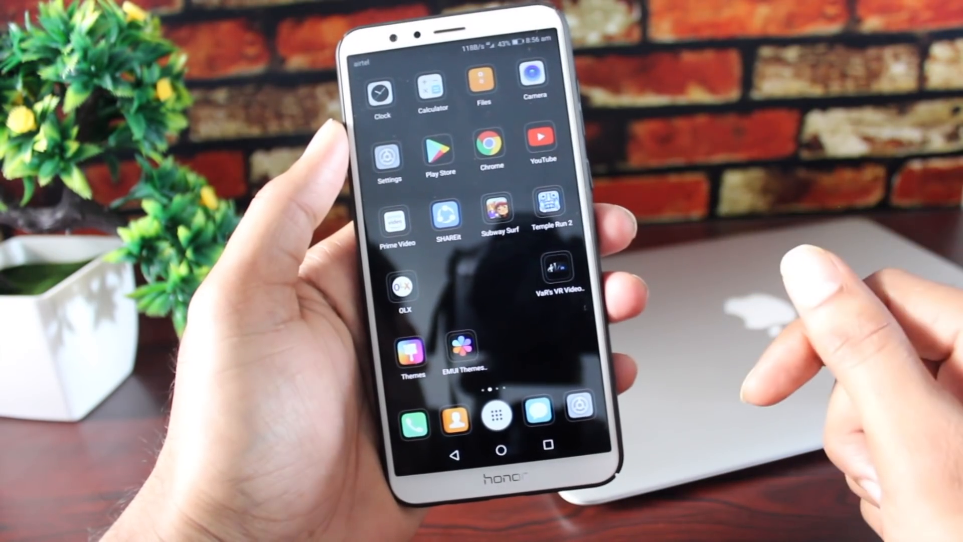
pyautogui.hscroll(-3)
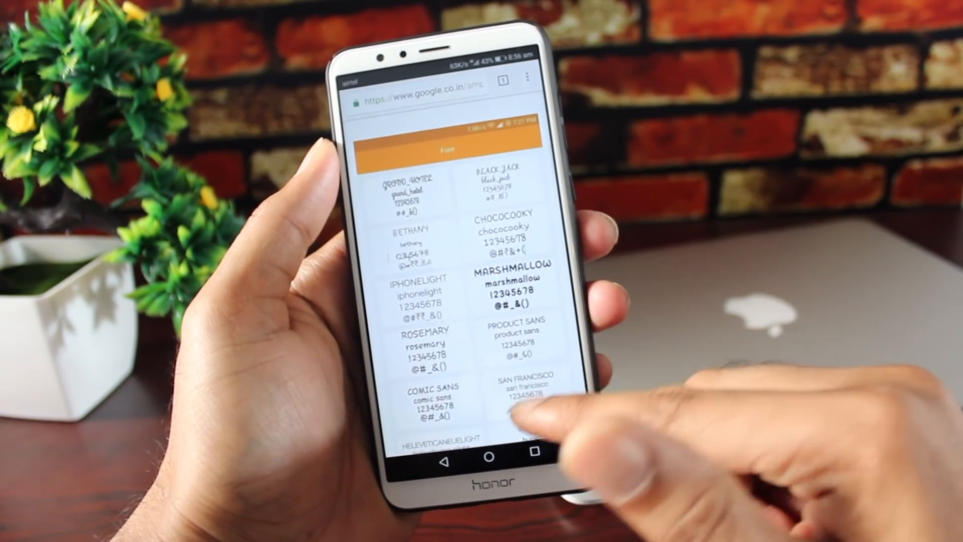
pyautogui.scroll(-3)
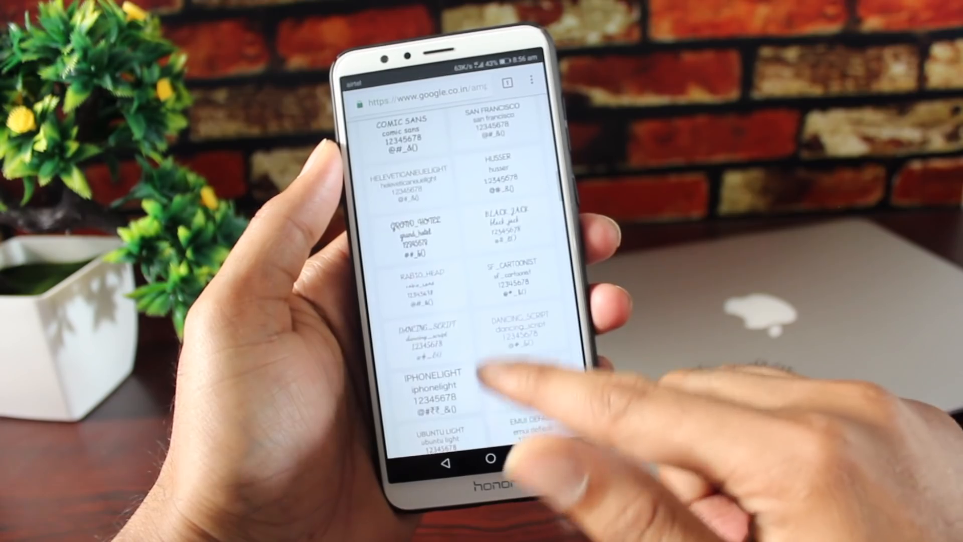
pyautogui.scroll(-3)
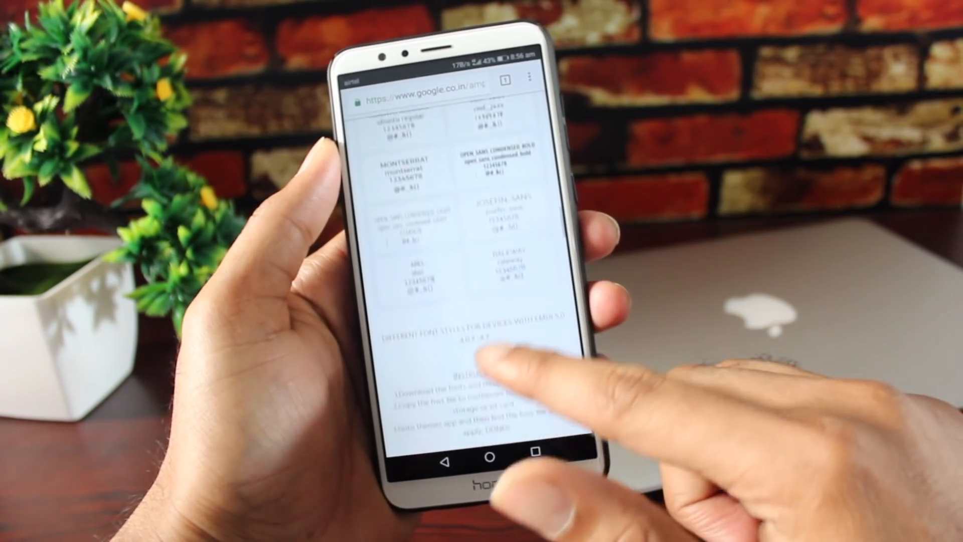
pyautogui.scroll(3)
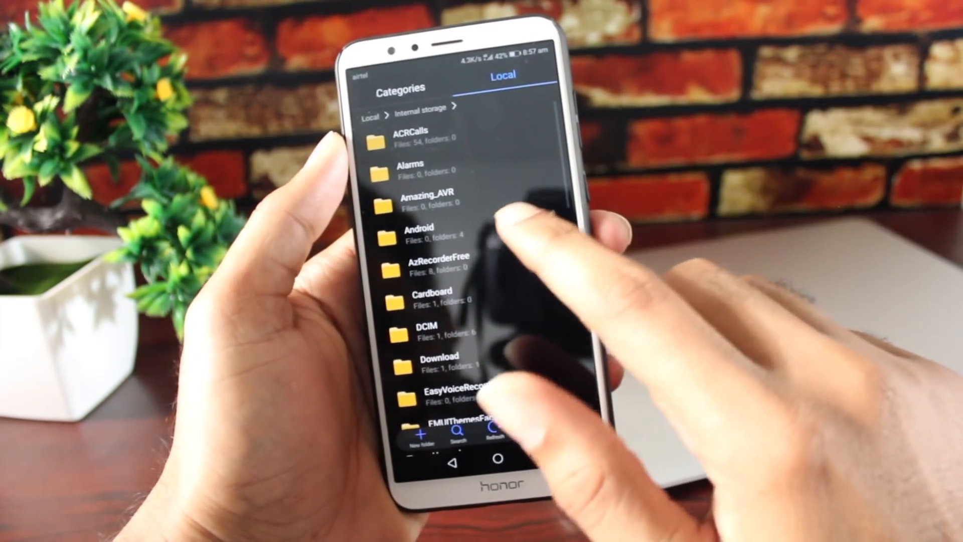
# - Extract the Marshmallow font archive found in Internal storage > Download
pyautogui.click(438, 361)
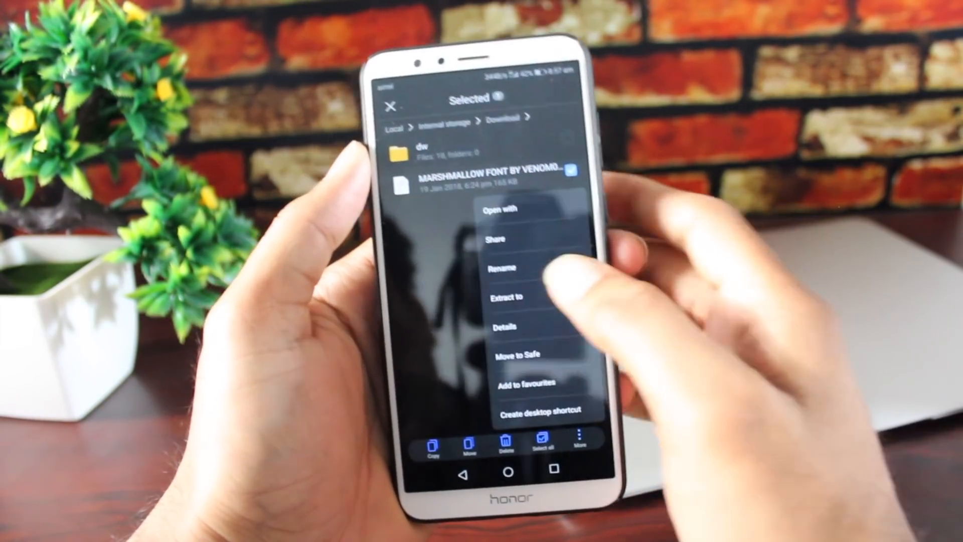
pyautogui.click(501, 267)
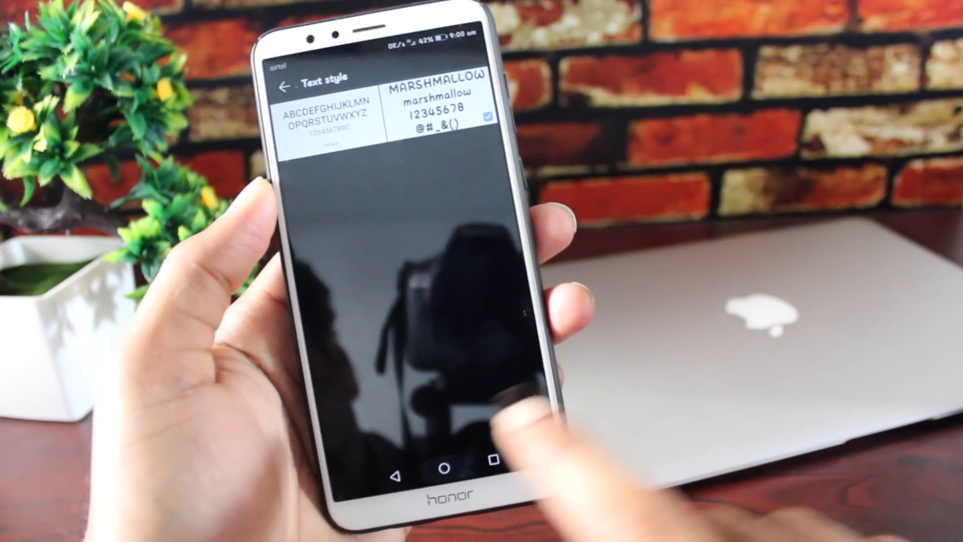
# - Browse the Settings list to confirm the dark theme and Marshmallow font on every entry
pyautogui.click(447, 476)
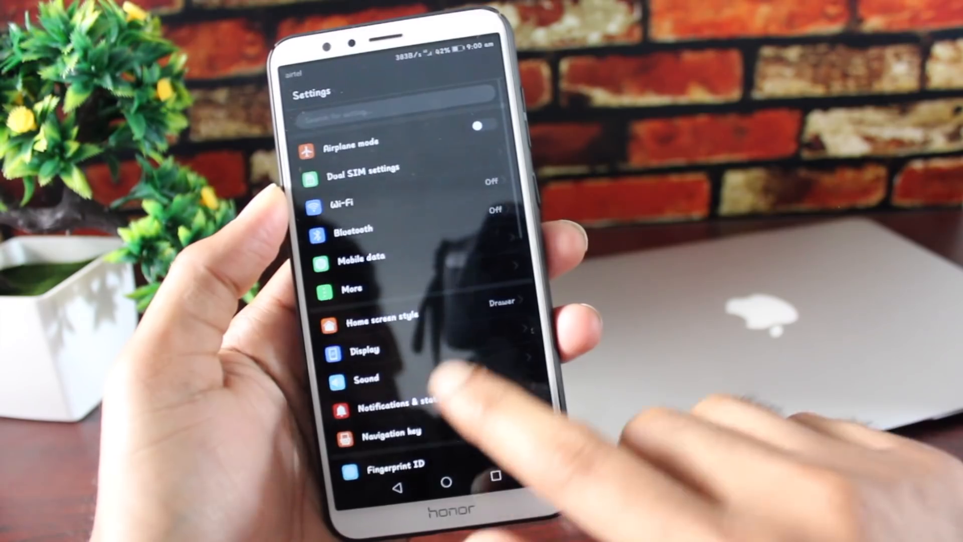
pyautogui.scroll(-3)
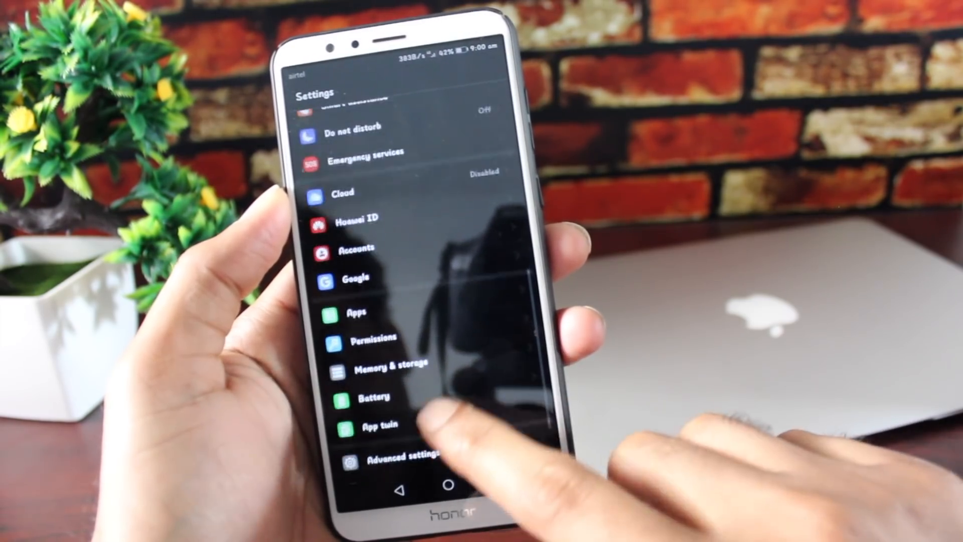
pyautogui.scroll(3)
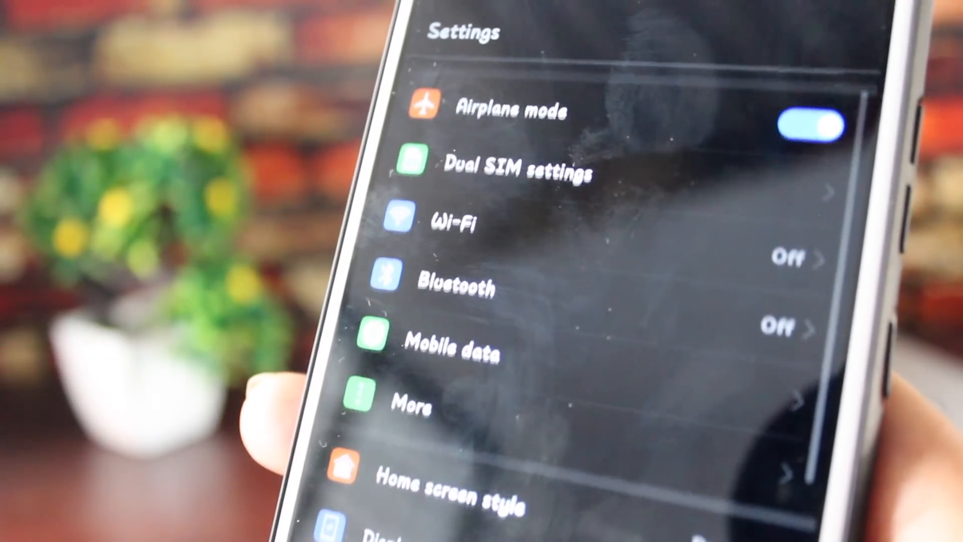
pyautogui.scroll(-3)
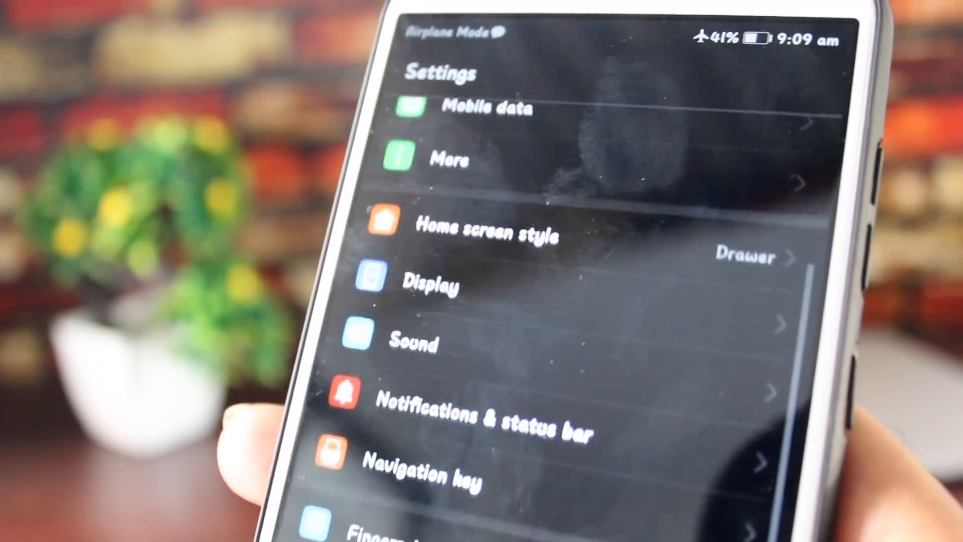
pyautogui.scroll(-3)
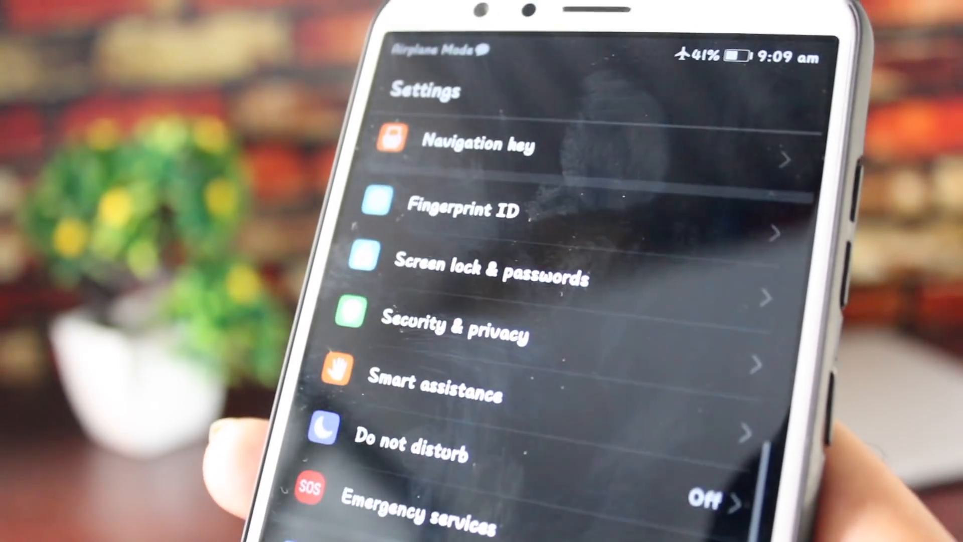